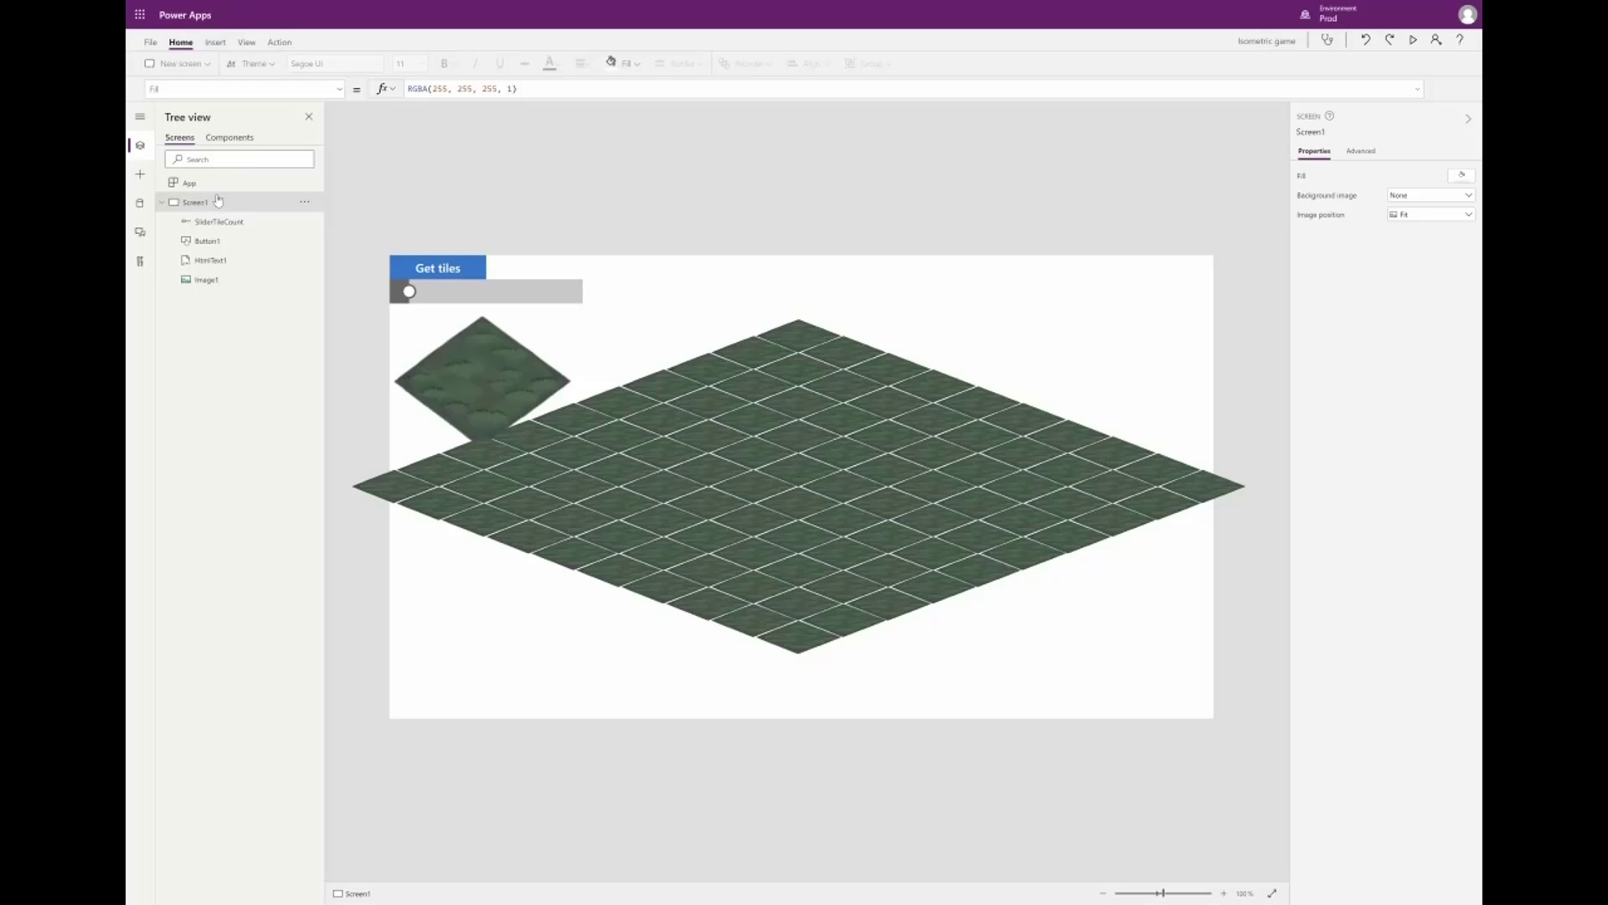
mouse_move(179, 64)
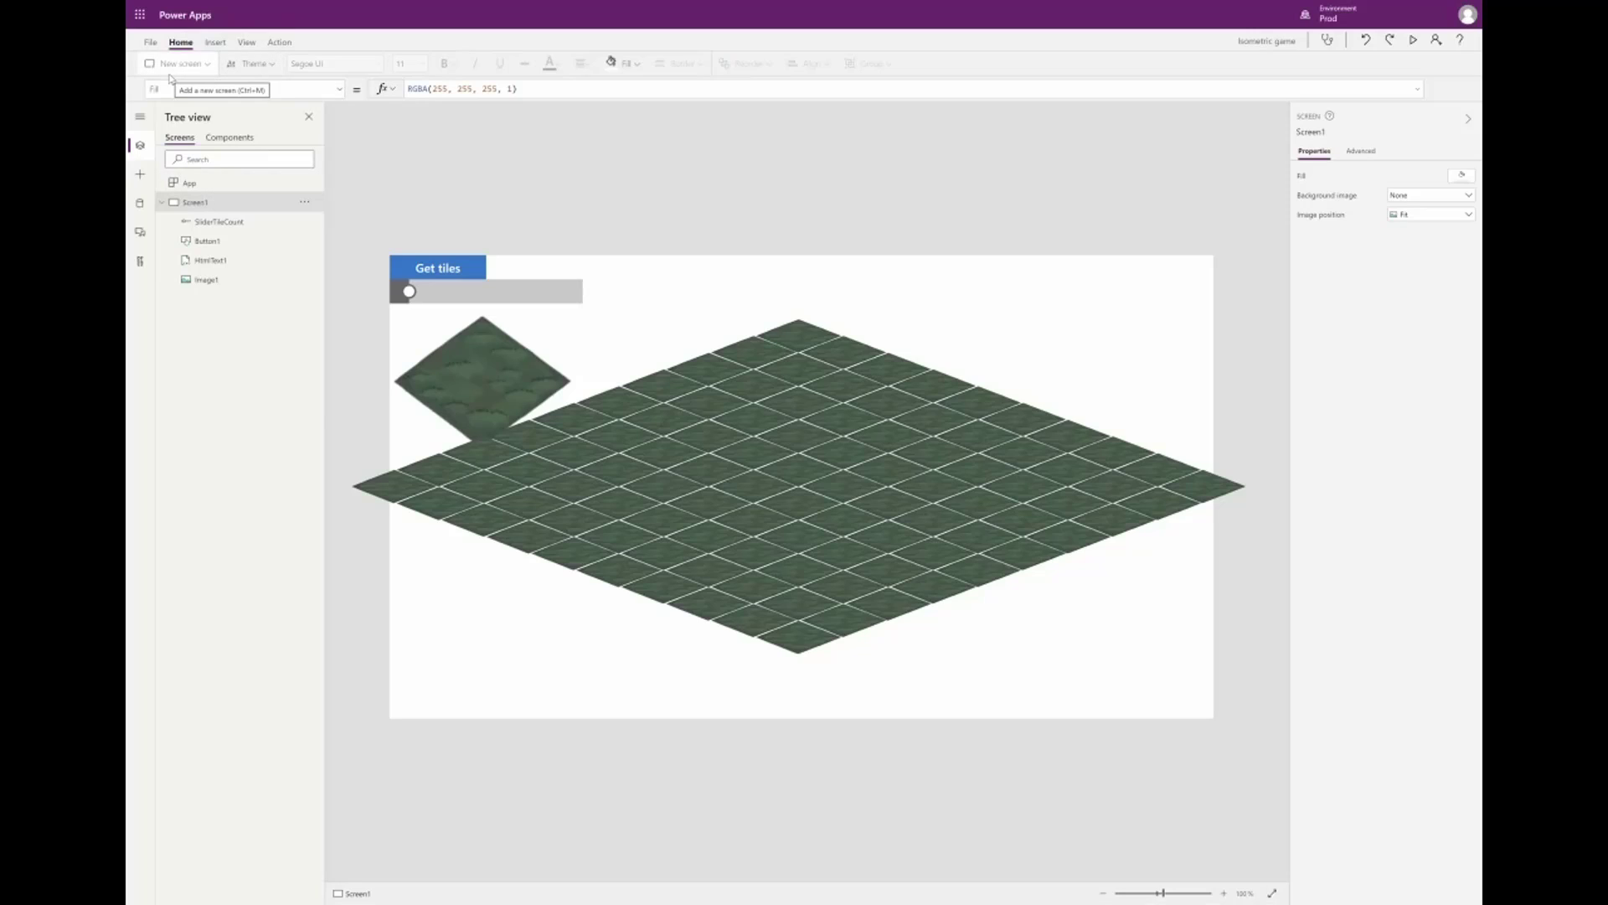
Add a blank Screen2 and insert an HTML text control on it
click(182, 64)
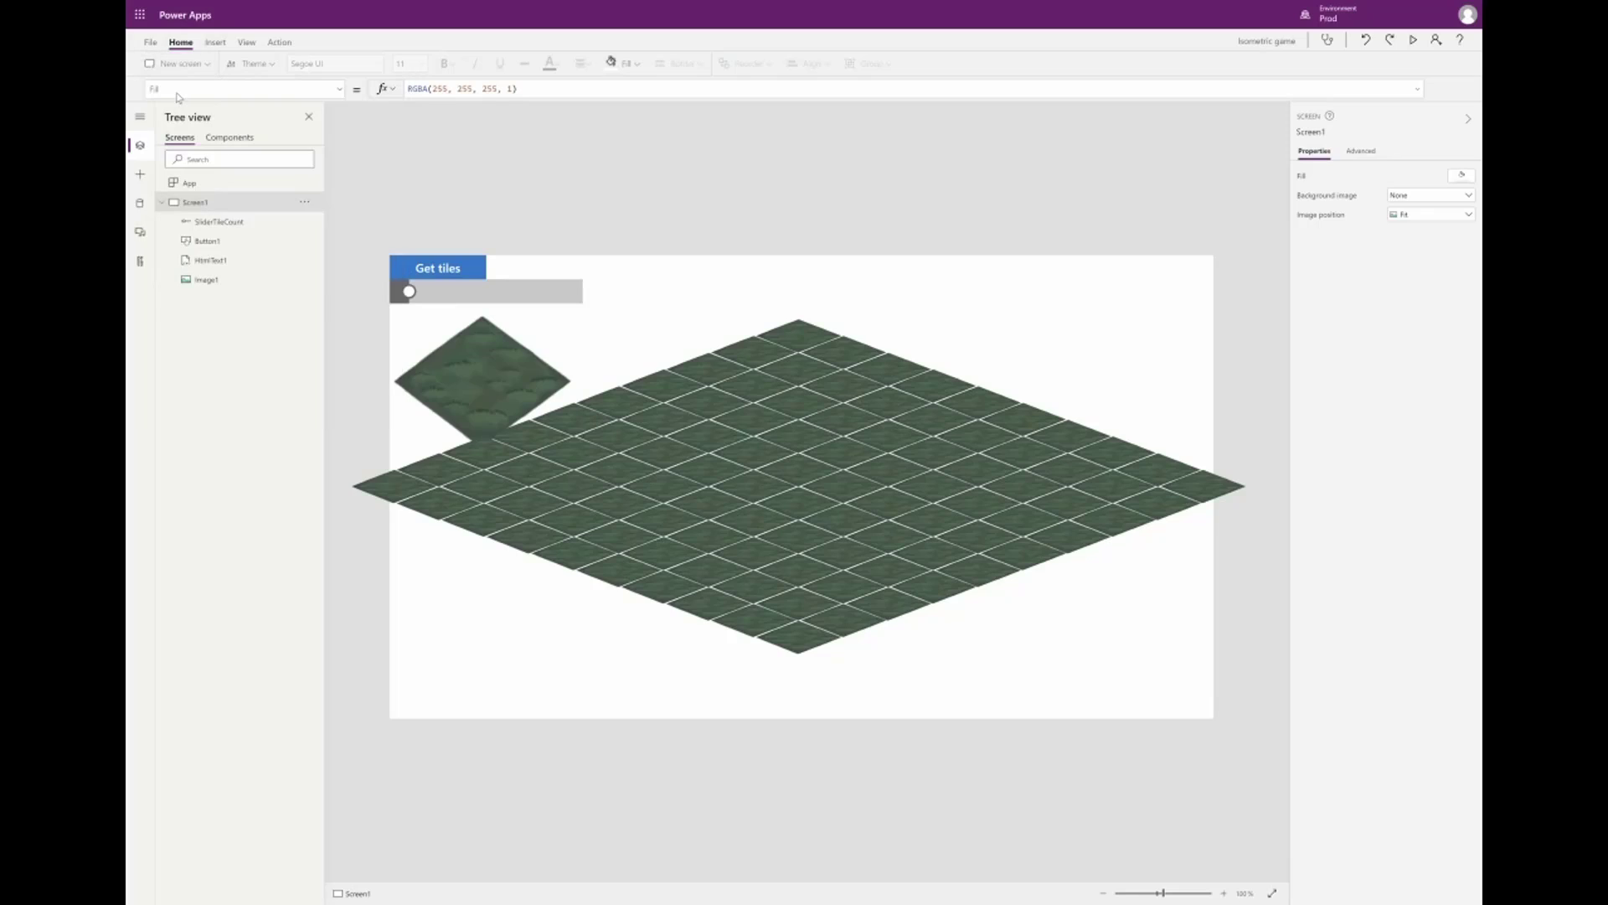
click(180, 62)
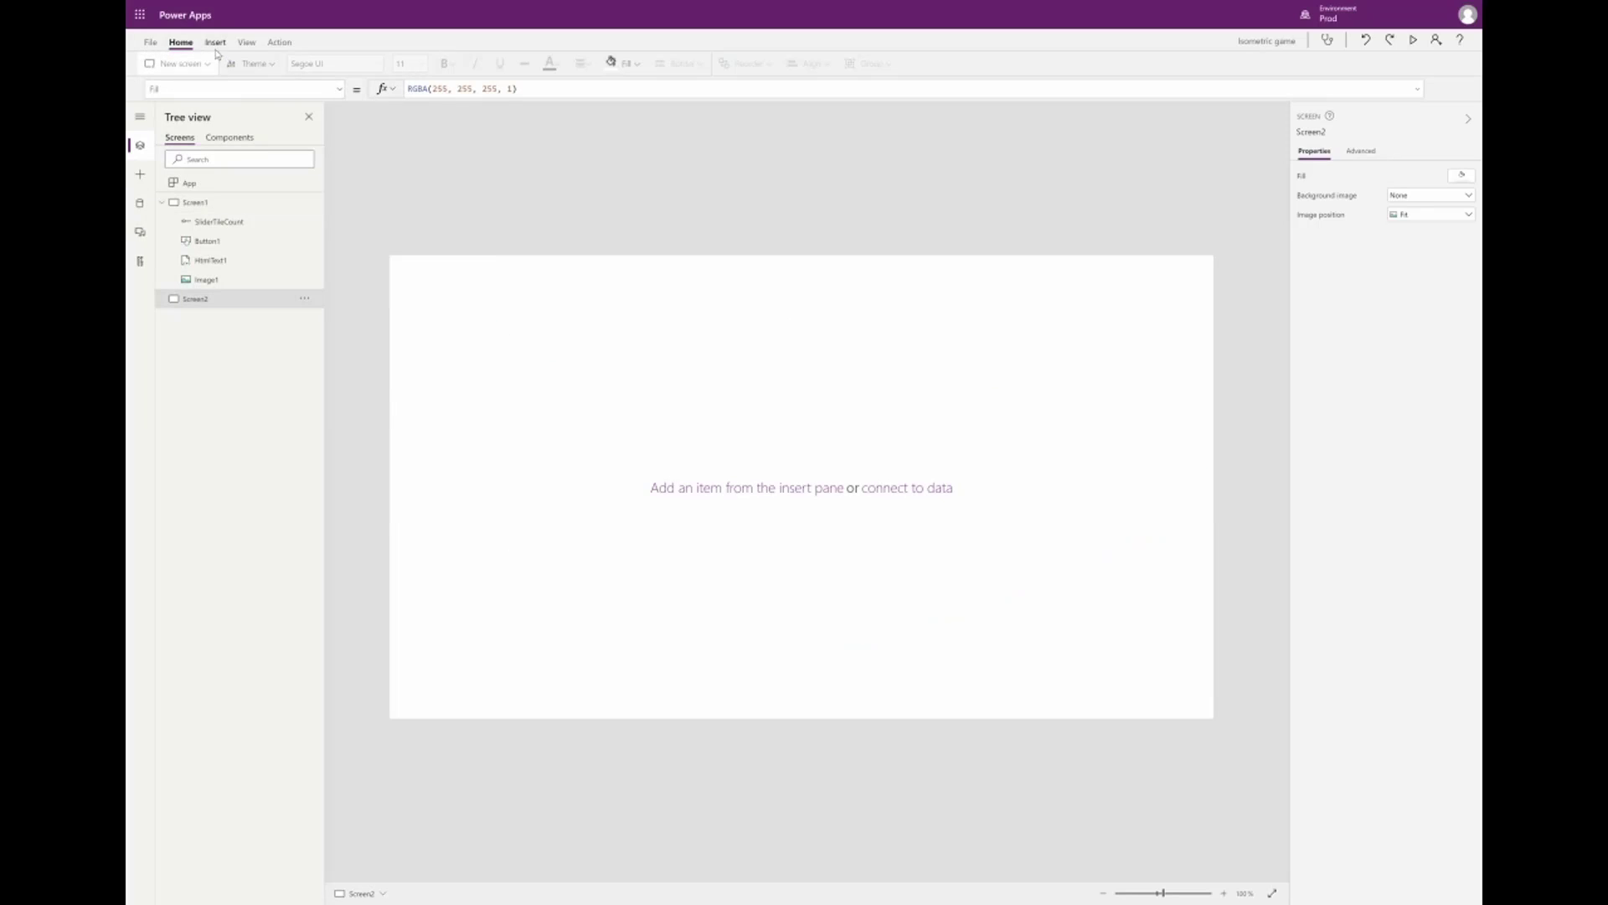
click(215, 41)
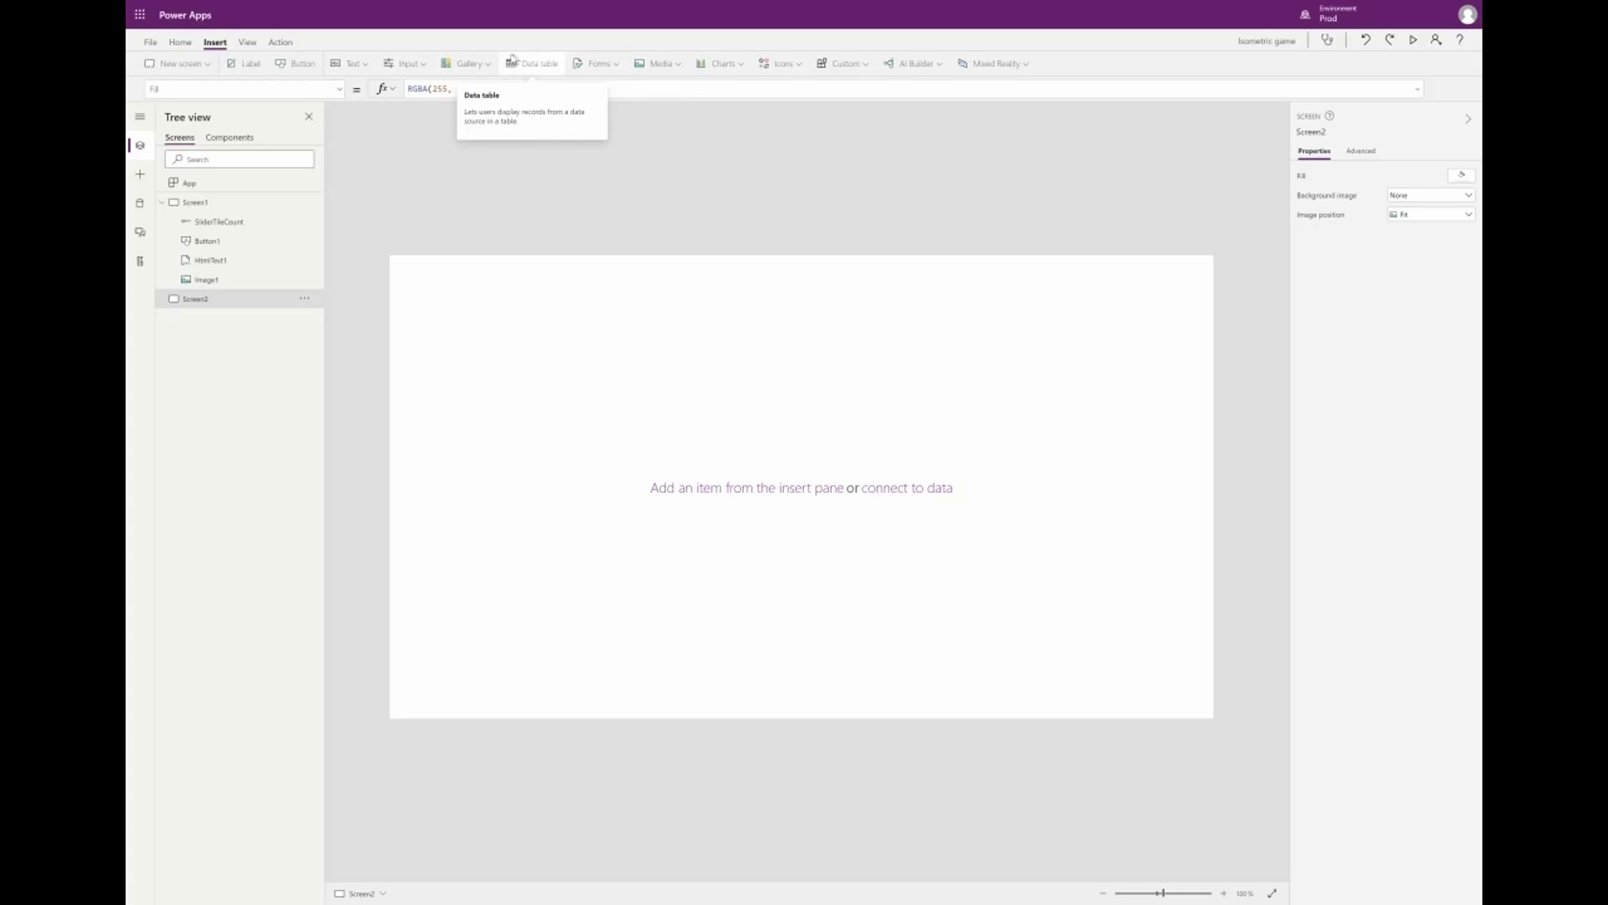
click(406, 63)
text("<)
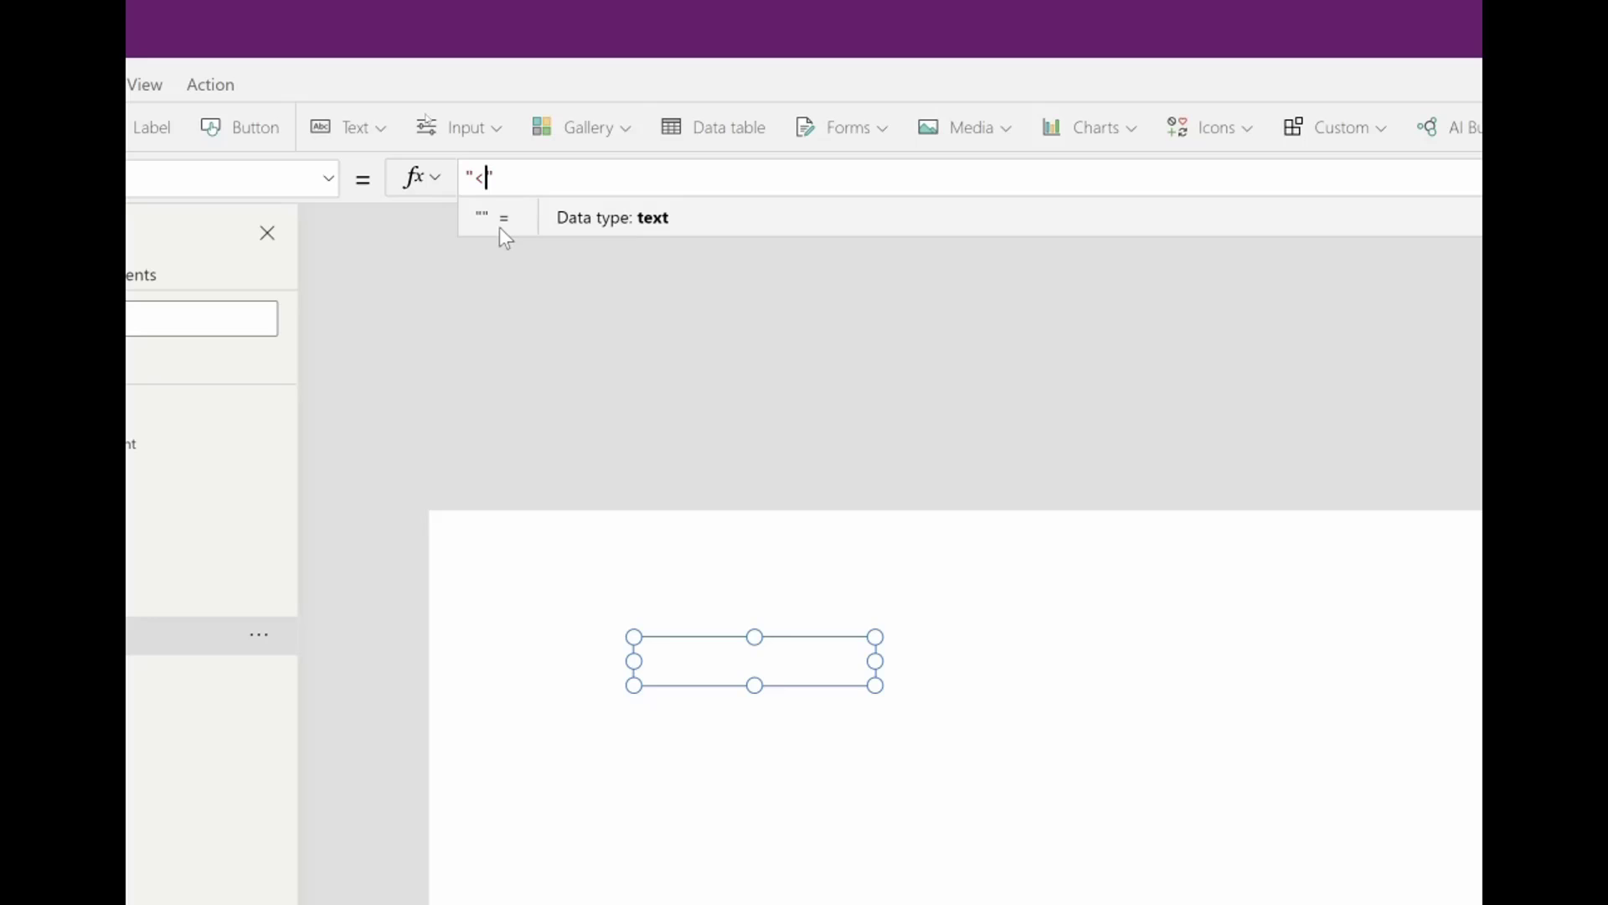
Set HtmlText to a div wrapping an img tag with the local wizard blow sprite path
text(div>)
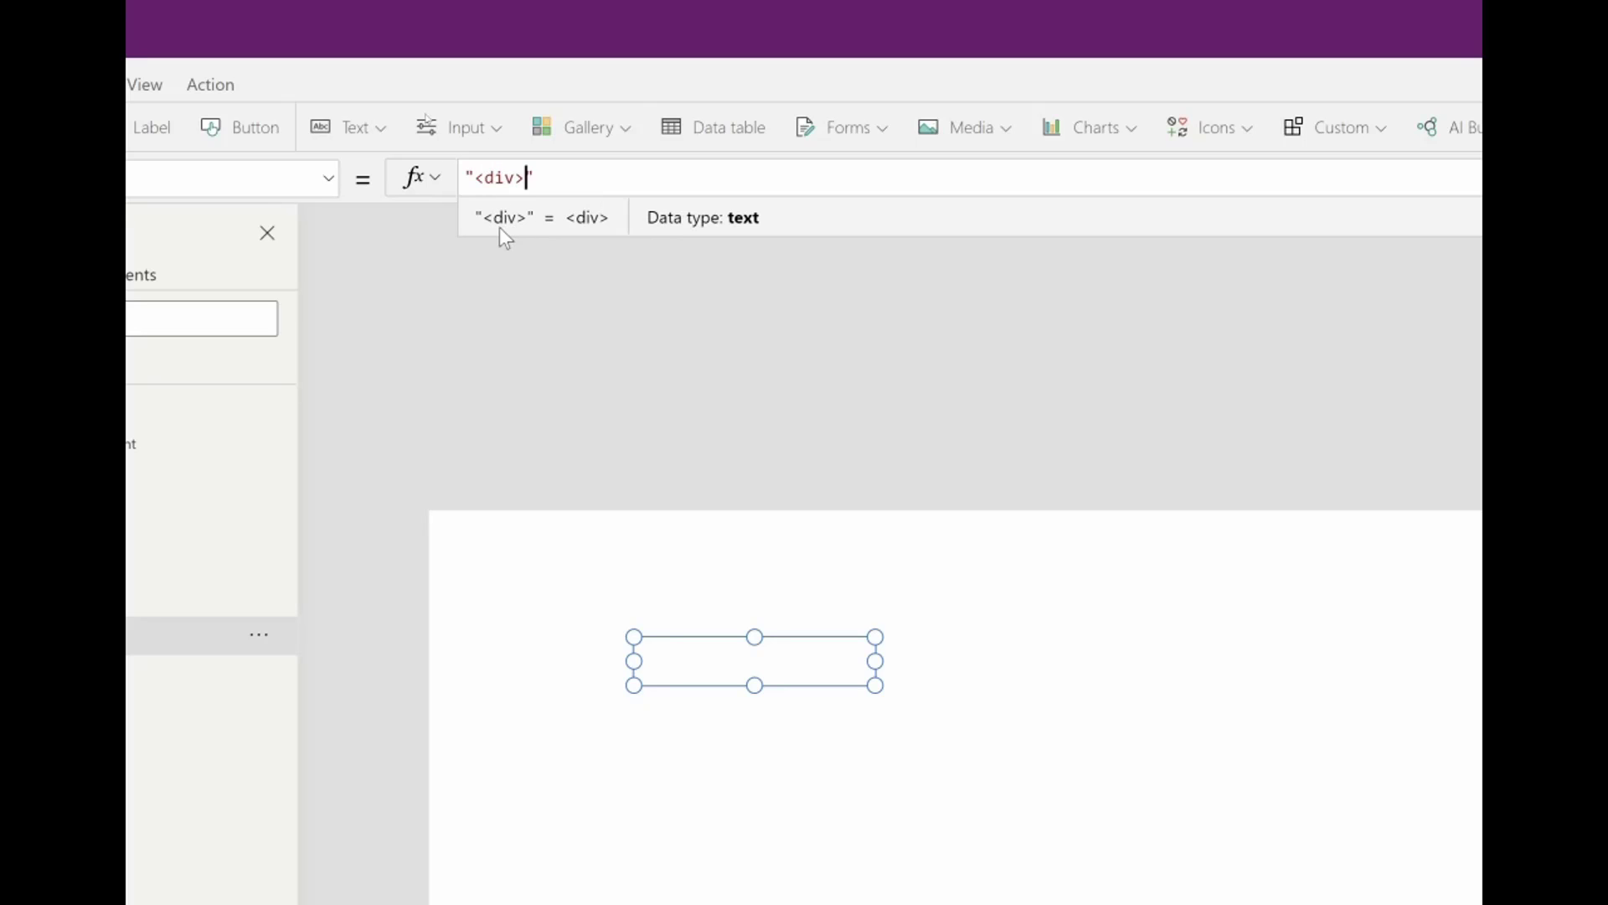
text(&)
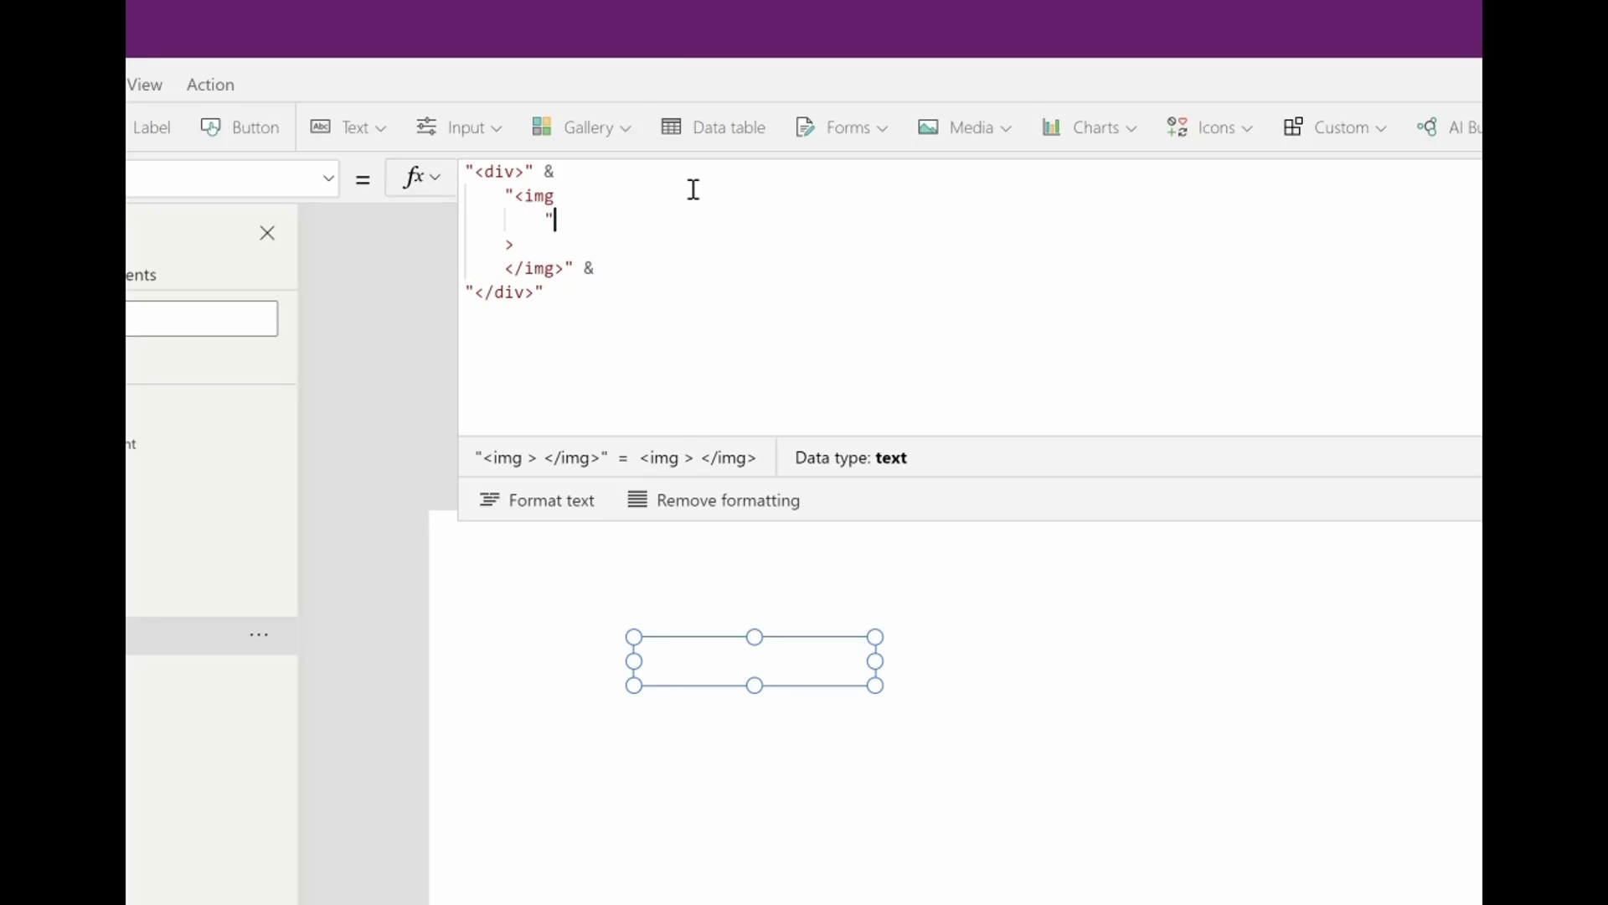
text(")
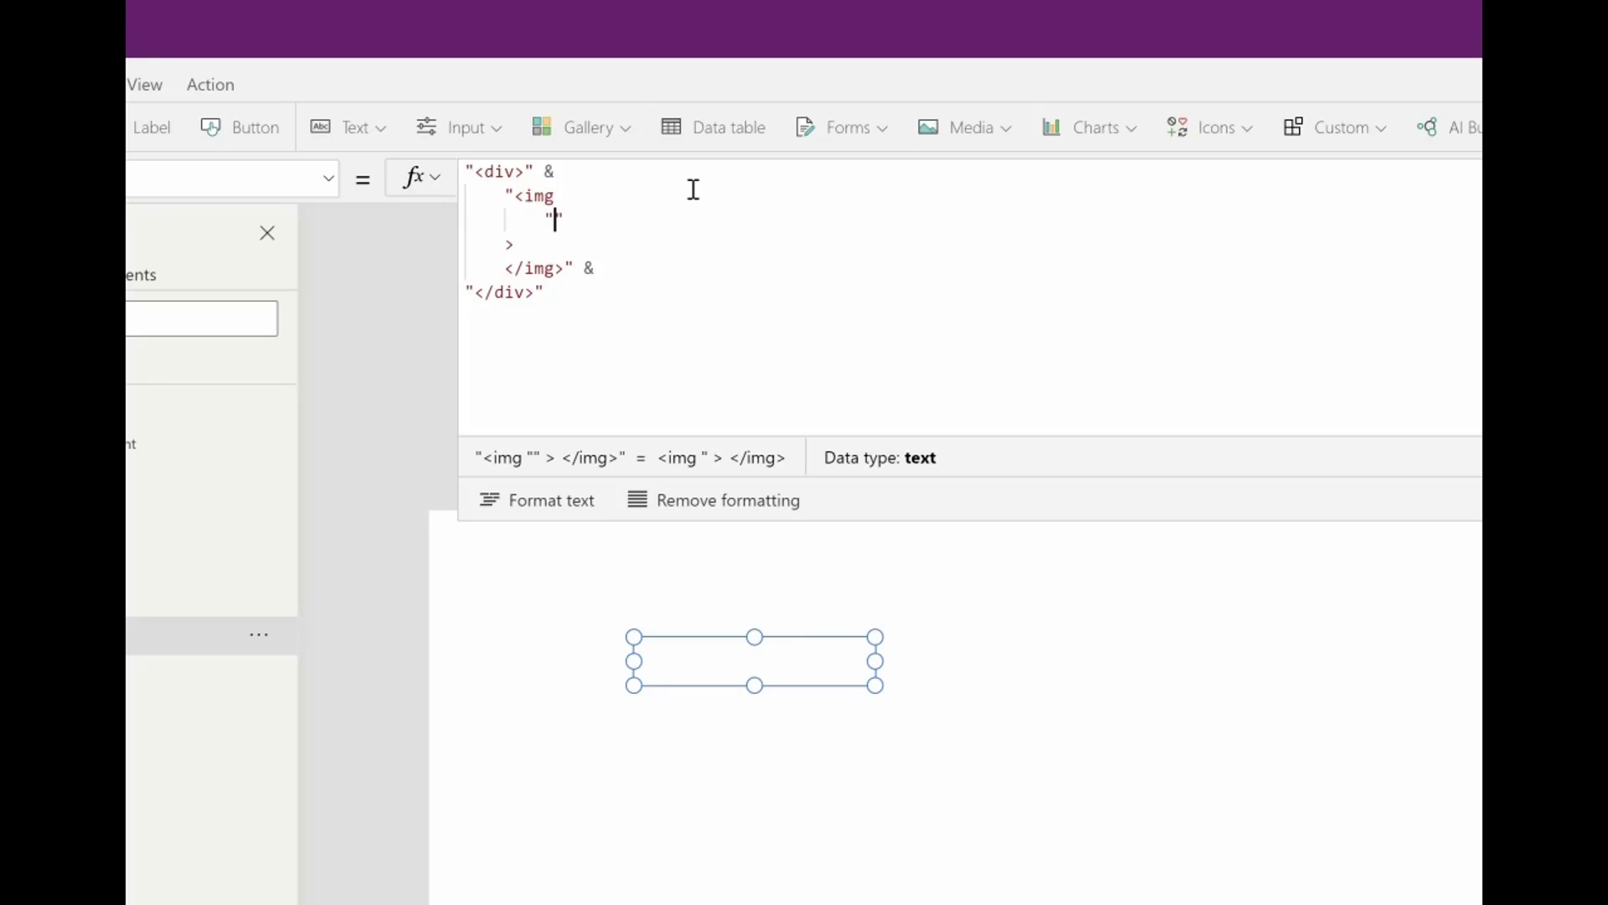
text(=)
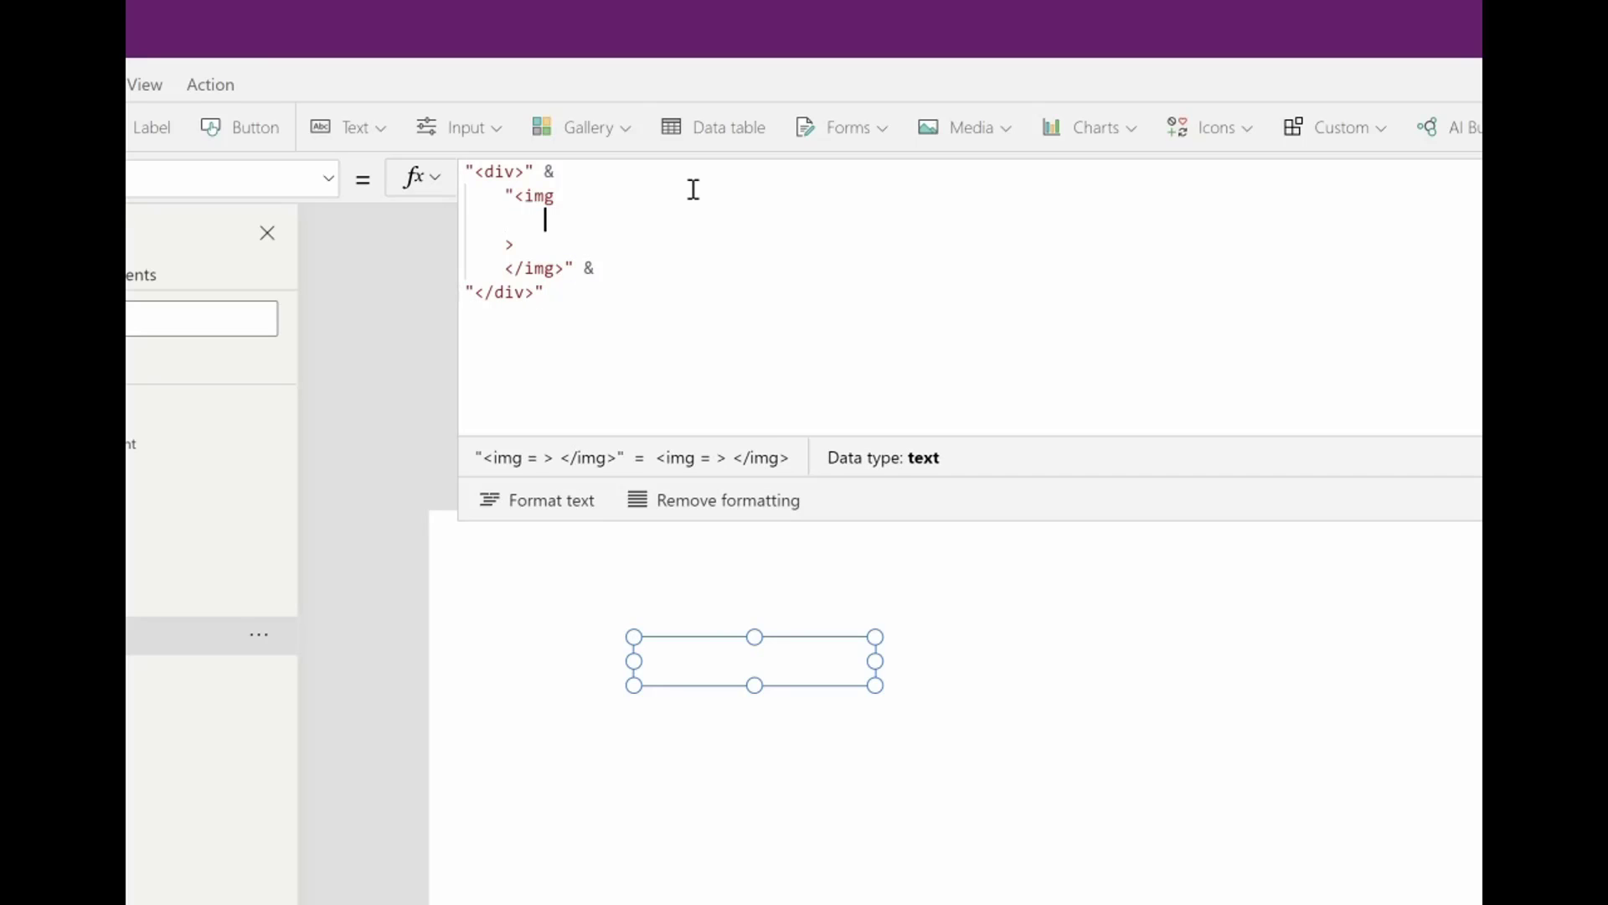
text(C:\Users\Mr. Dang\OneDrive\8bitclassroom\Assets\Wizard\flat_line\LV1\dir1\blow)
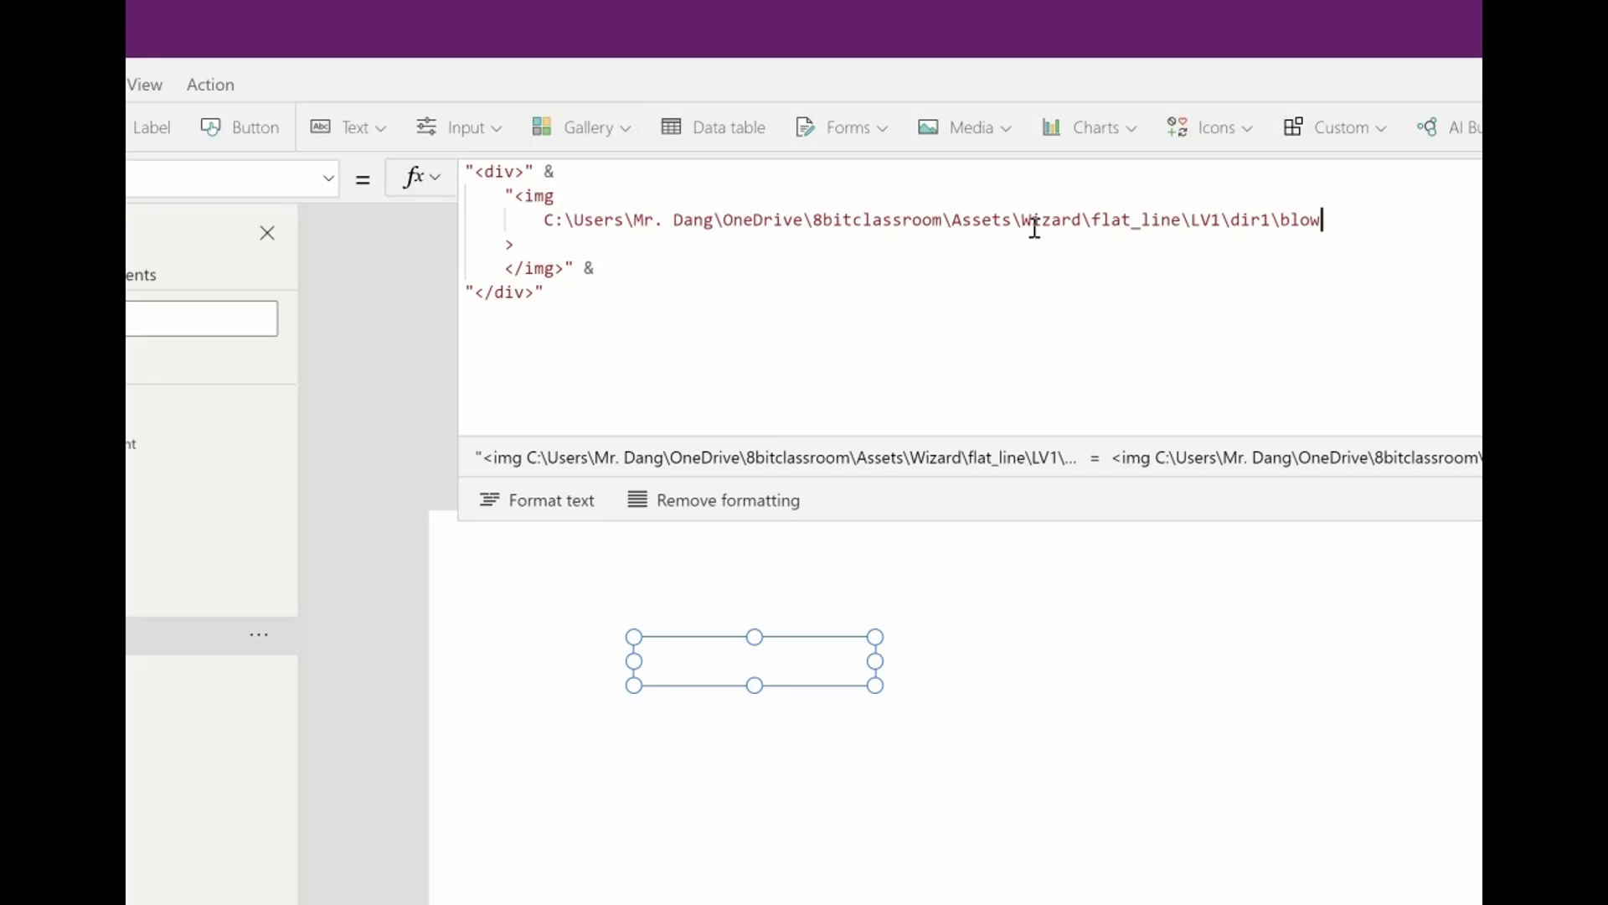
Replace the local path with varBlobURL & varBlobFolder & wizard/.../blow/0000.png
double_click(979, 219)
text(")
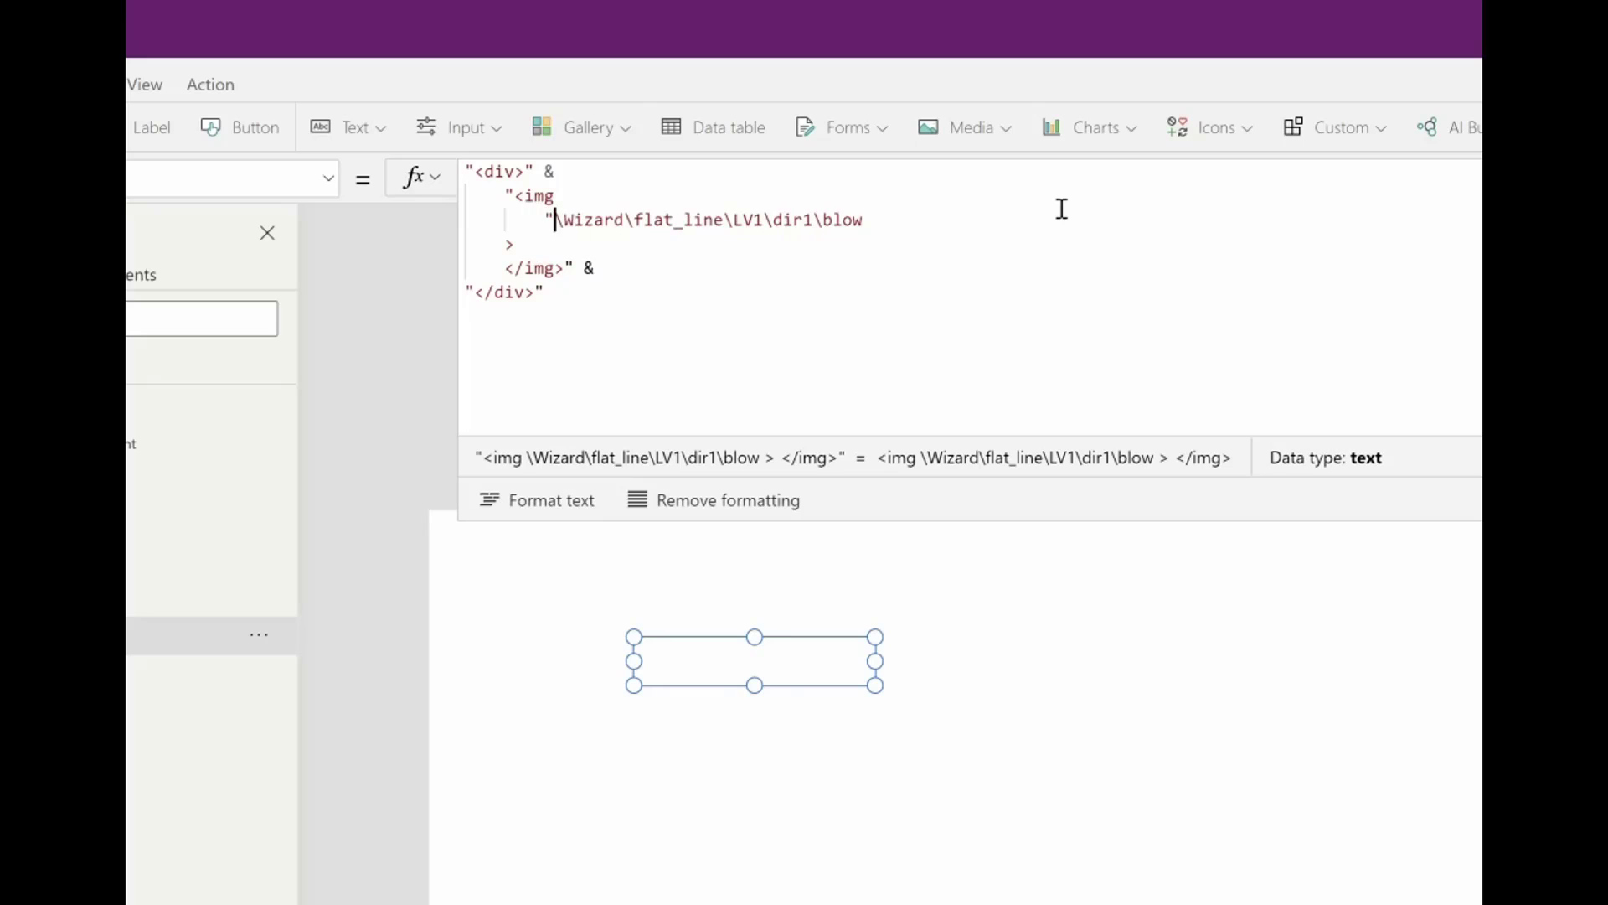
text(&&)
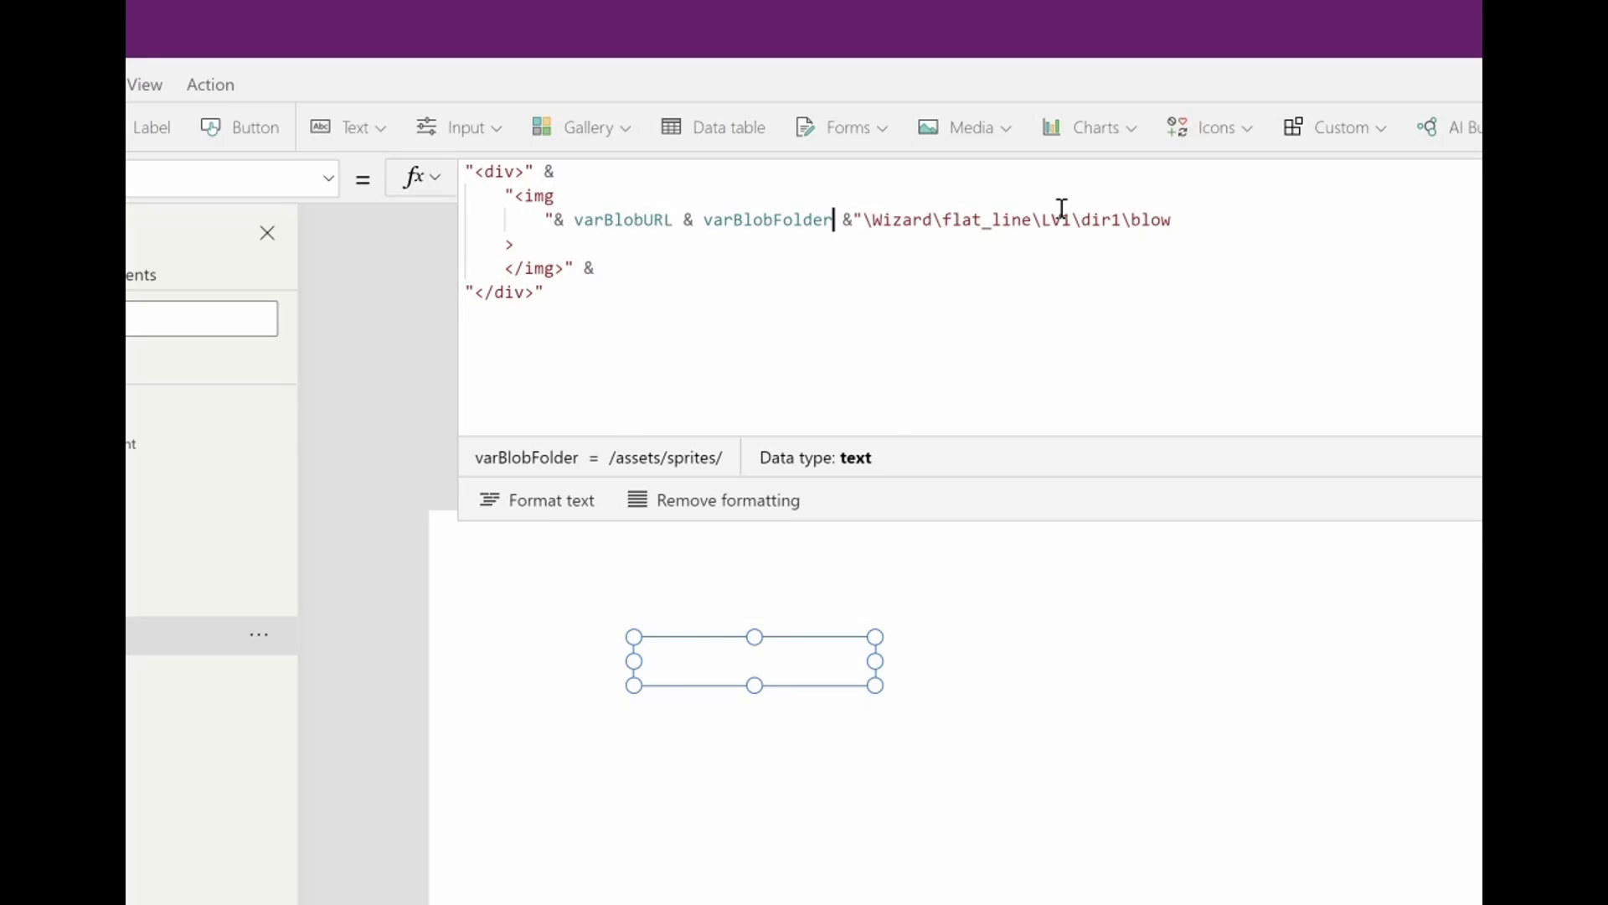
text(wizard)
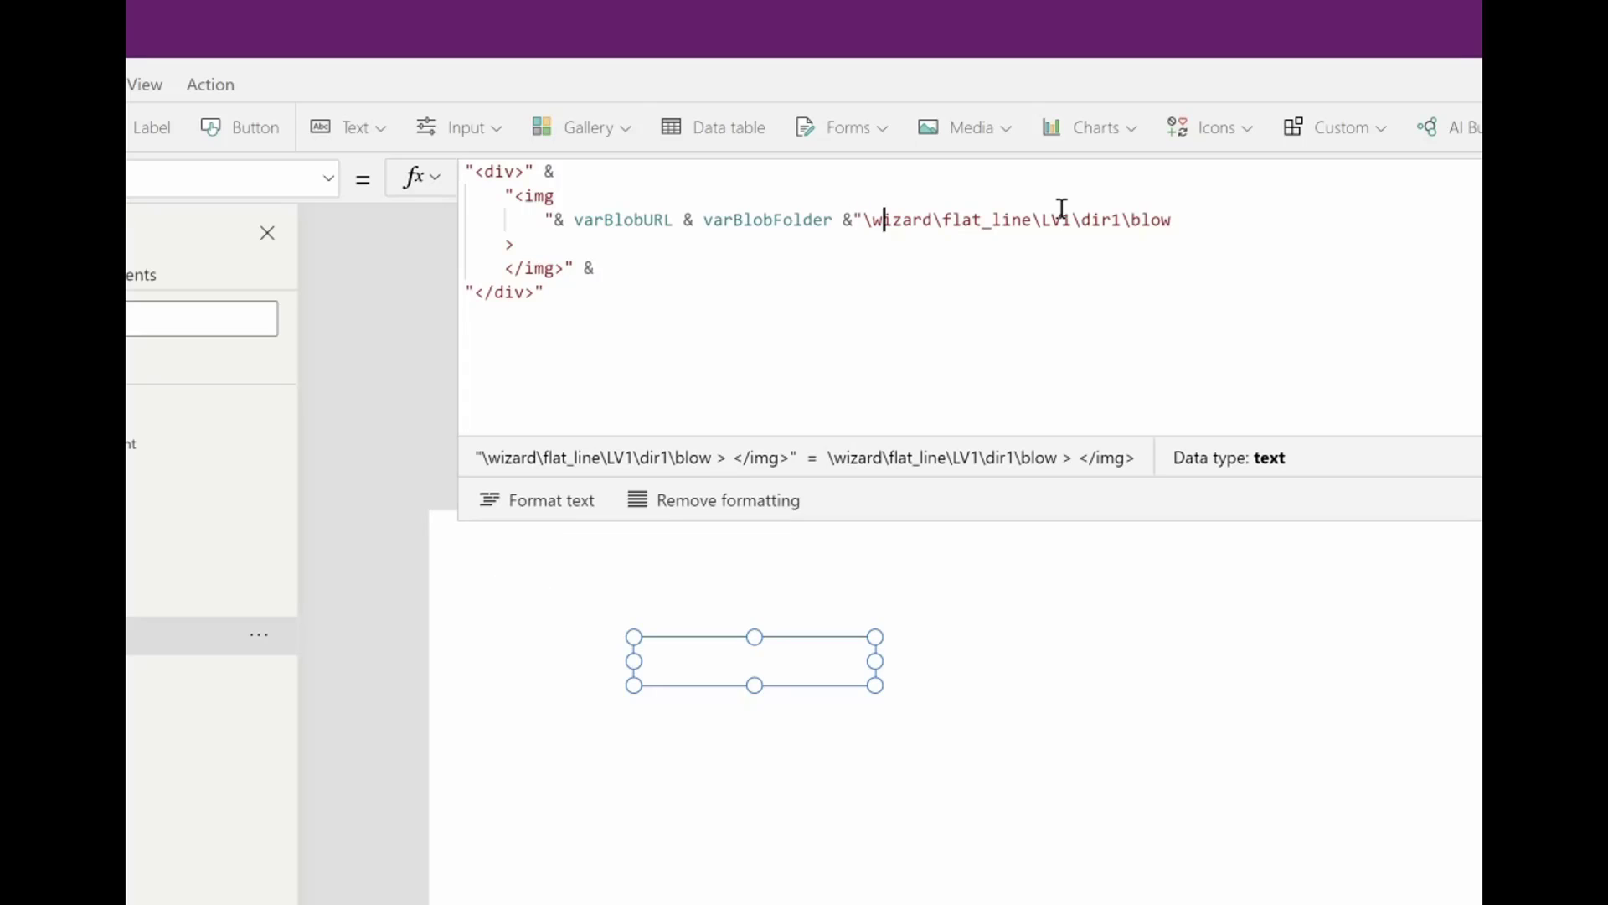
text(\)
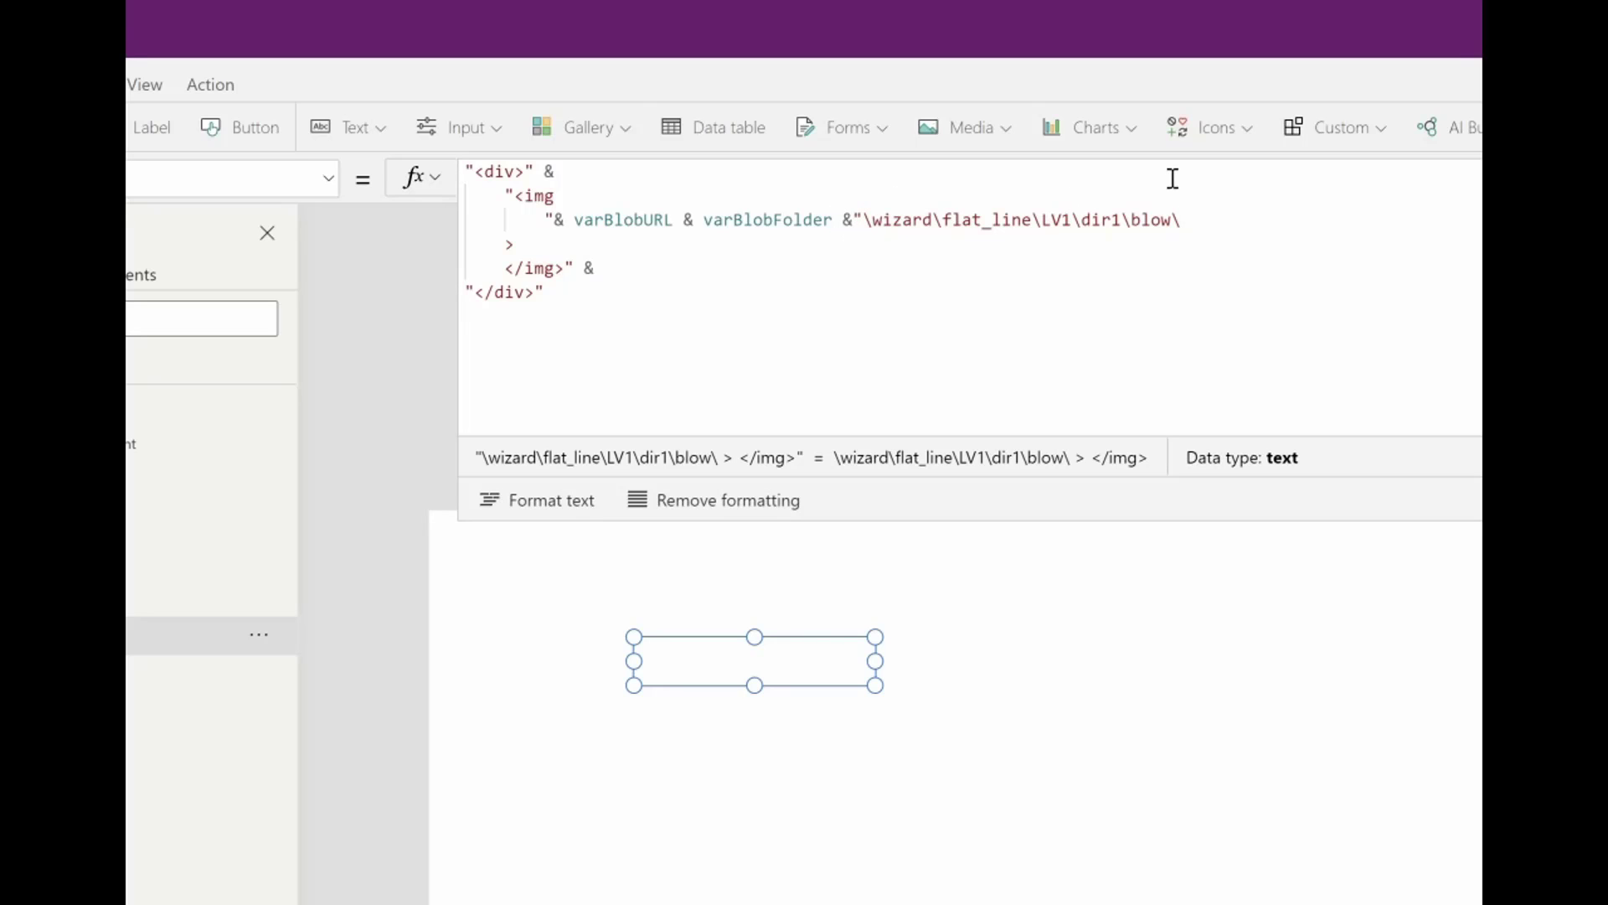
text(0000)
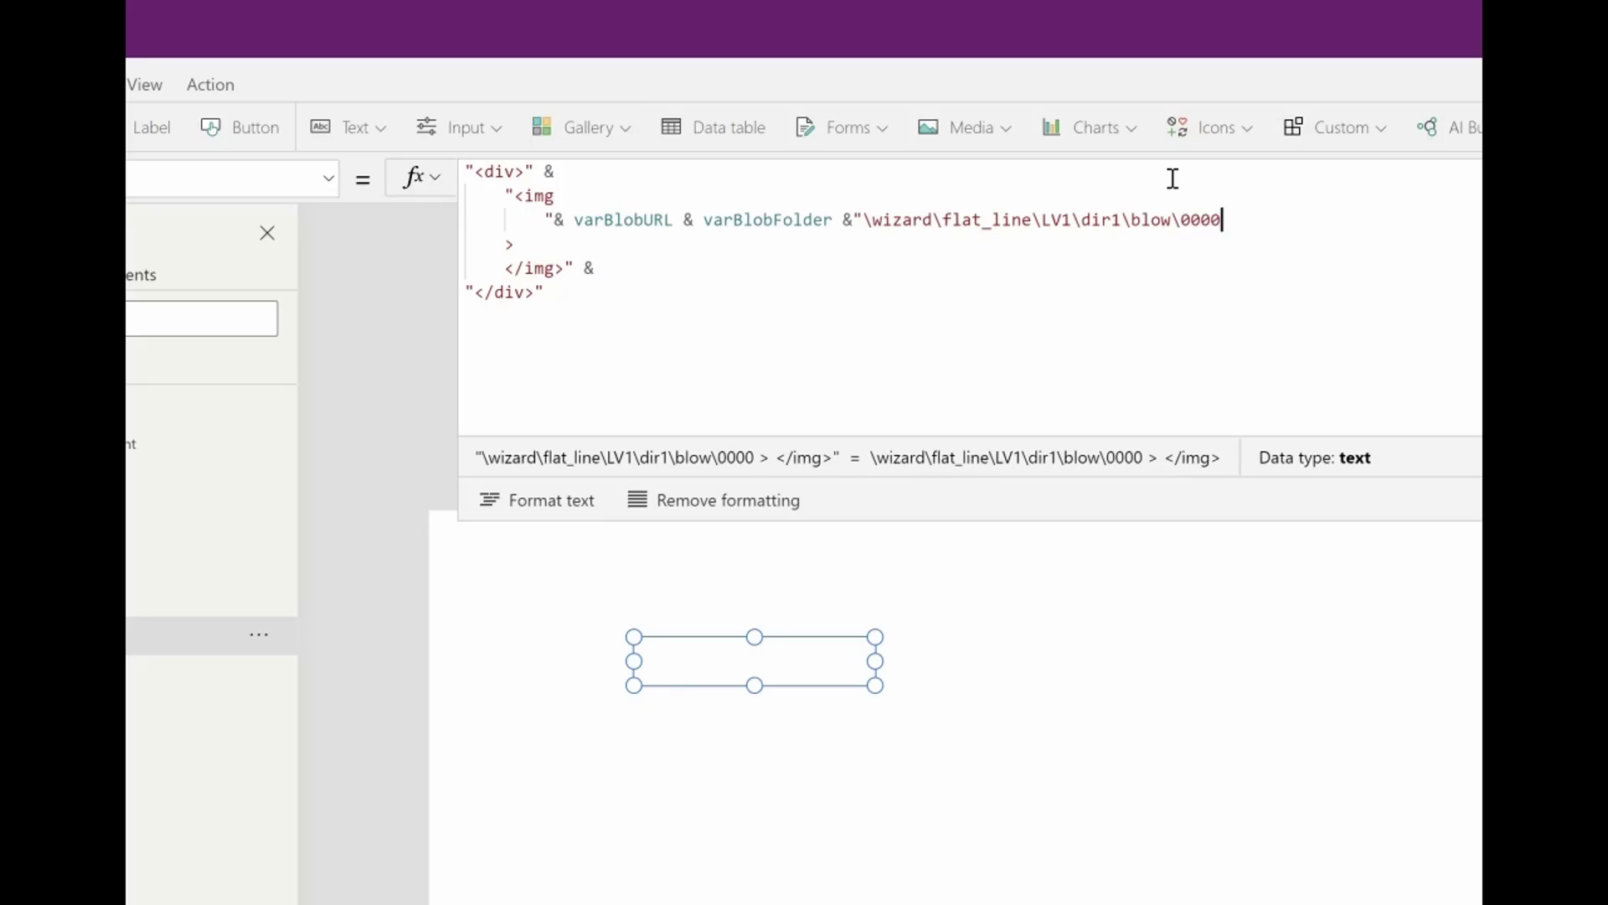
text(.png)
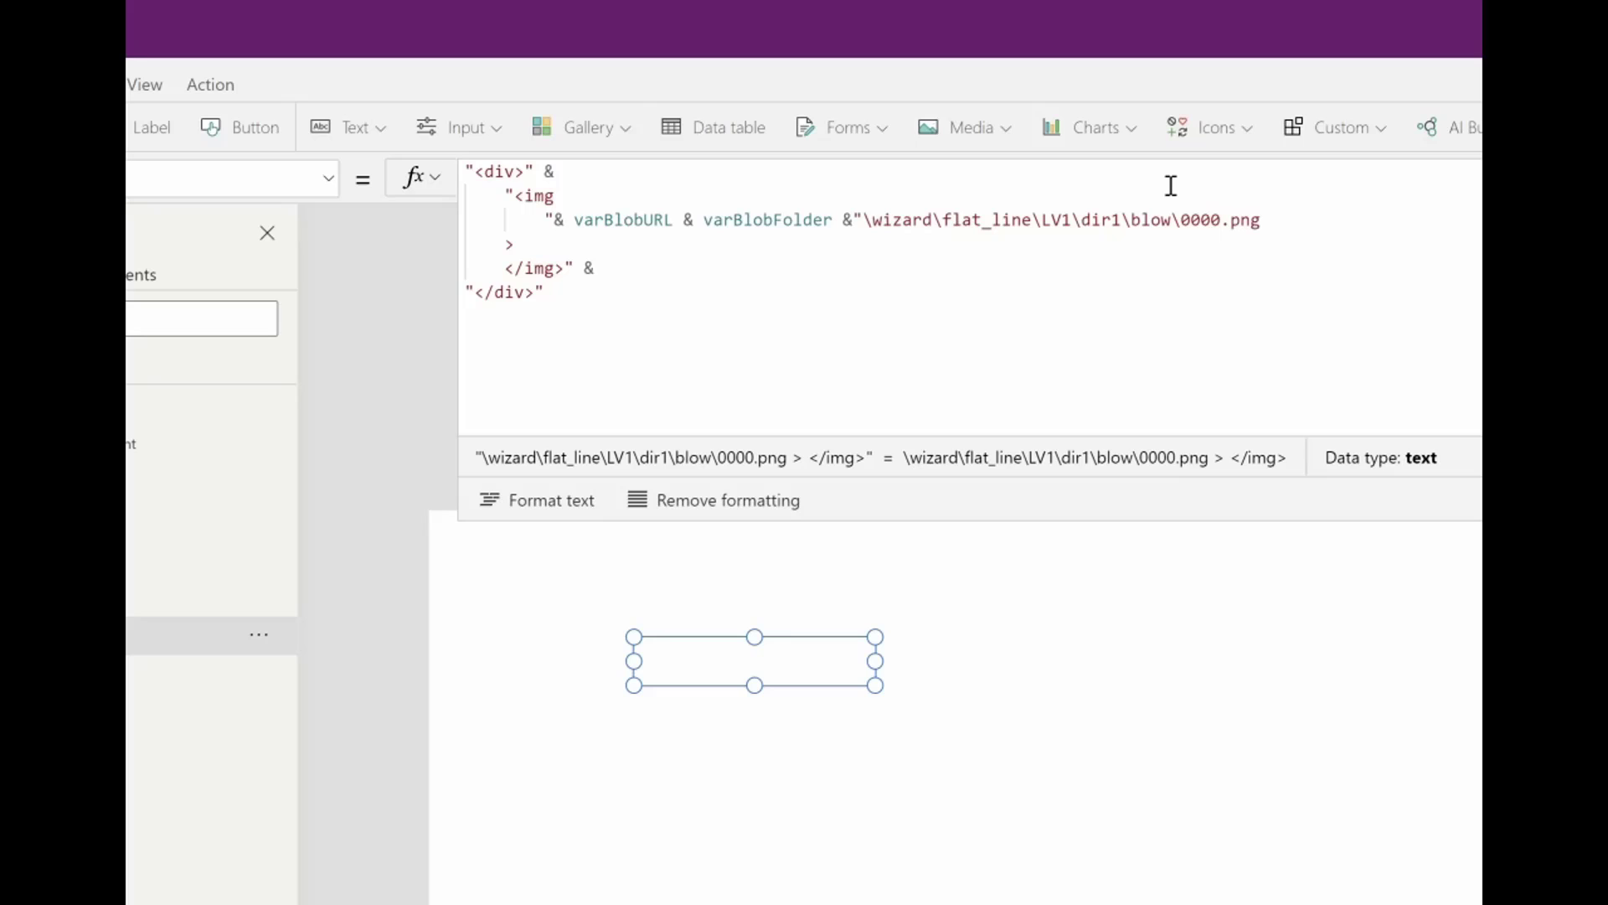
mouse_move(847, 347)
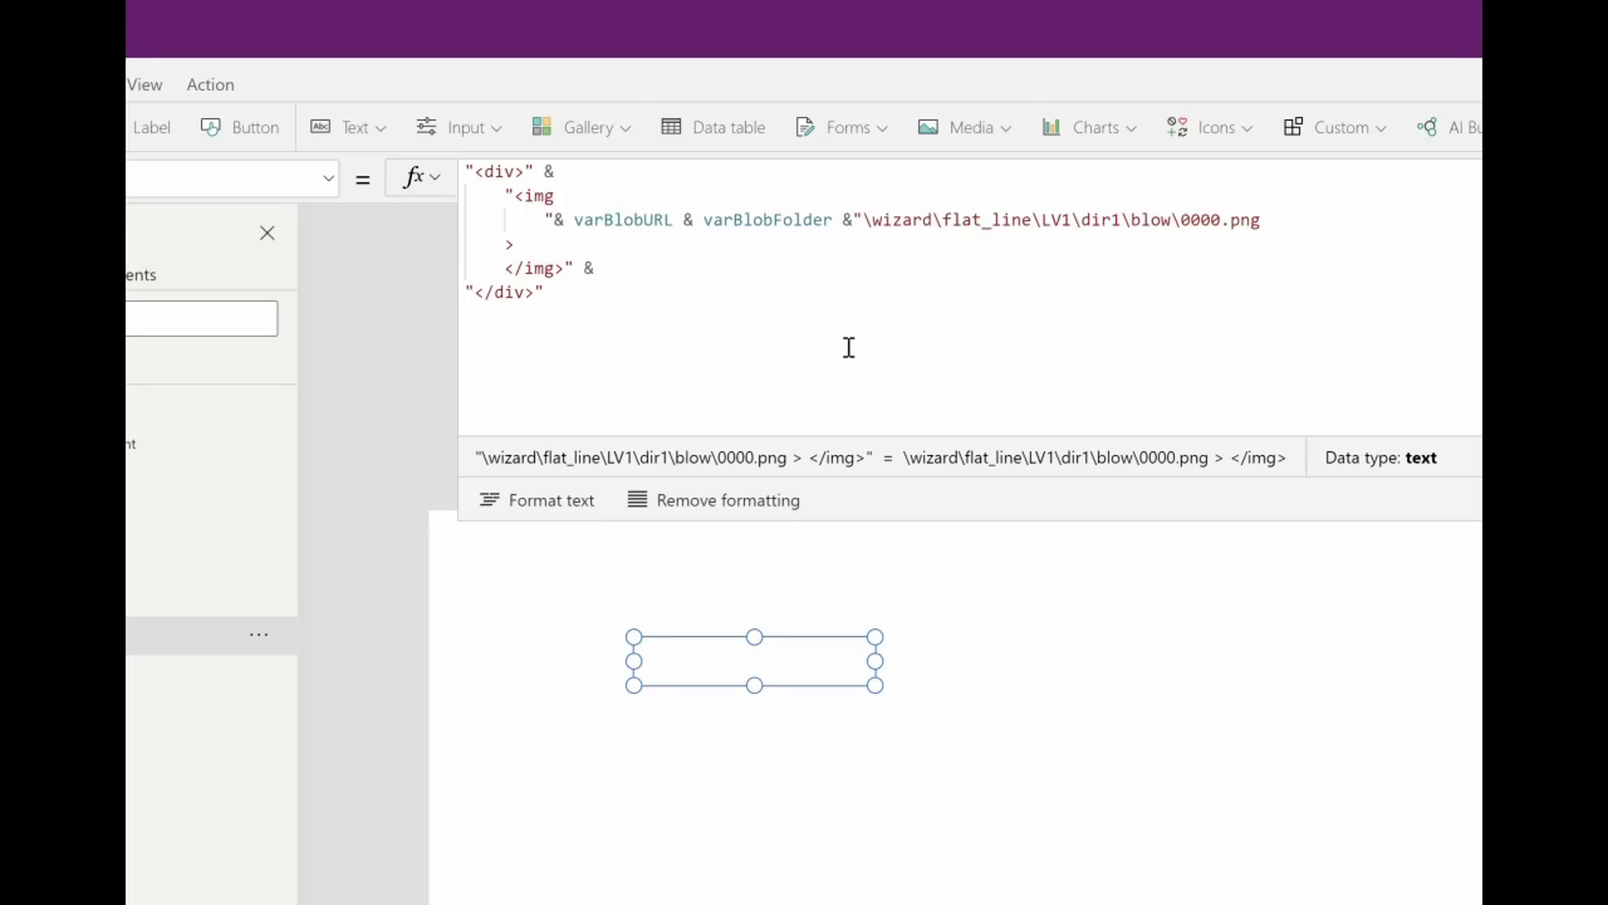
mouse_move(618, 234)
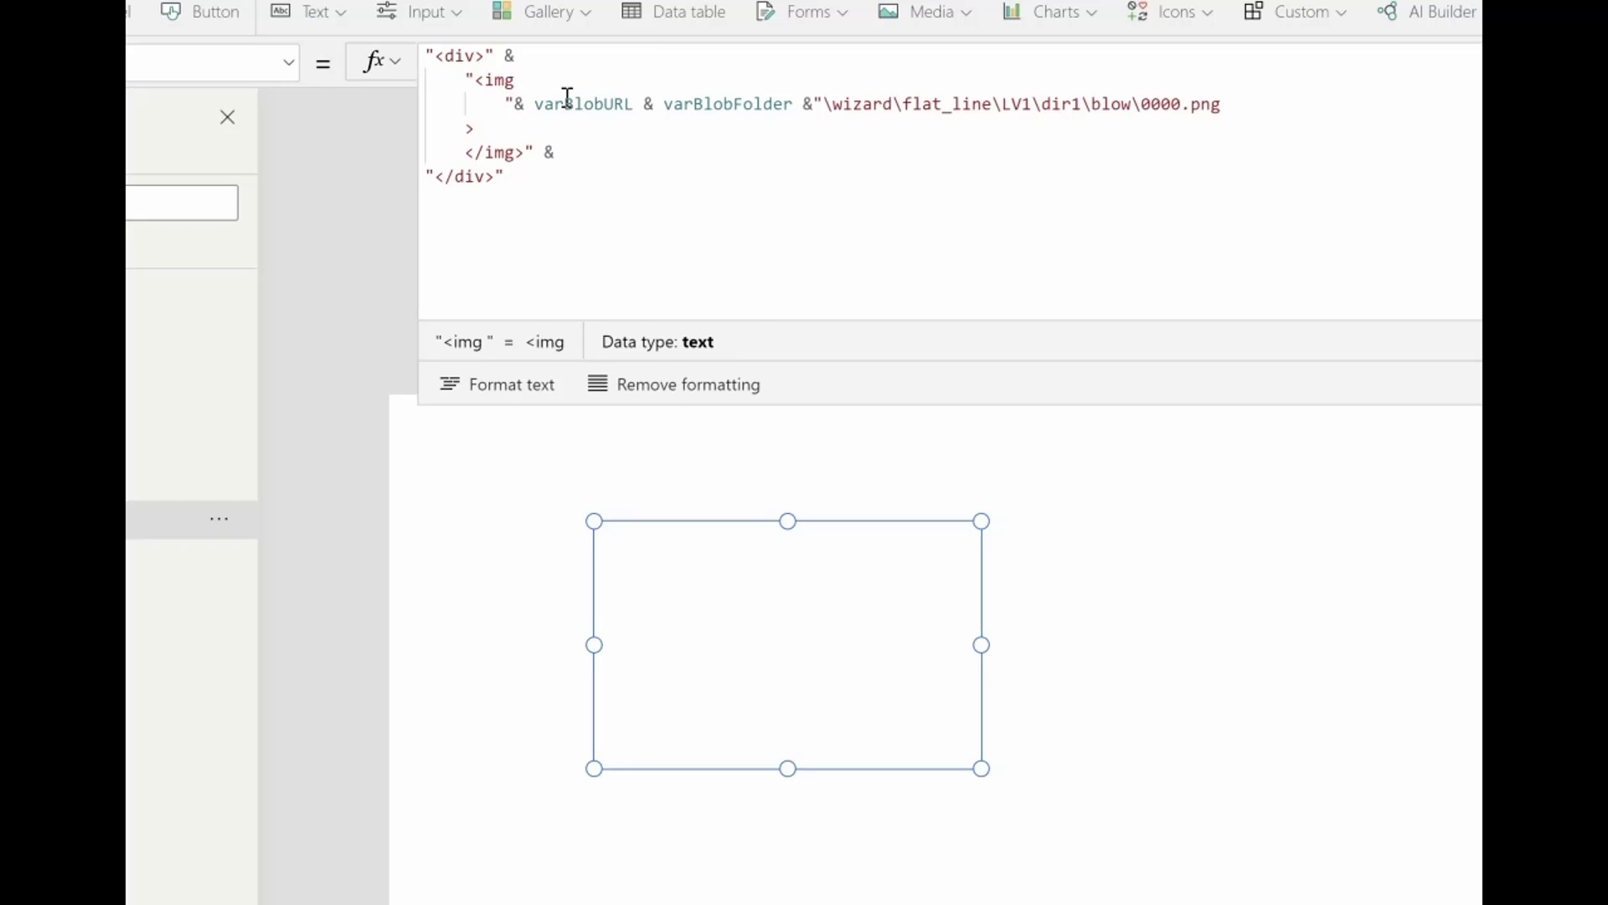
Add src=" to the img tag and enlarge the control to show the whole wizard sprite
text(src")
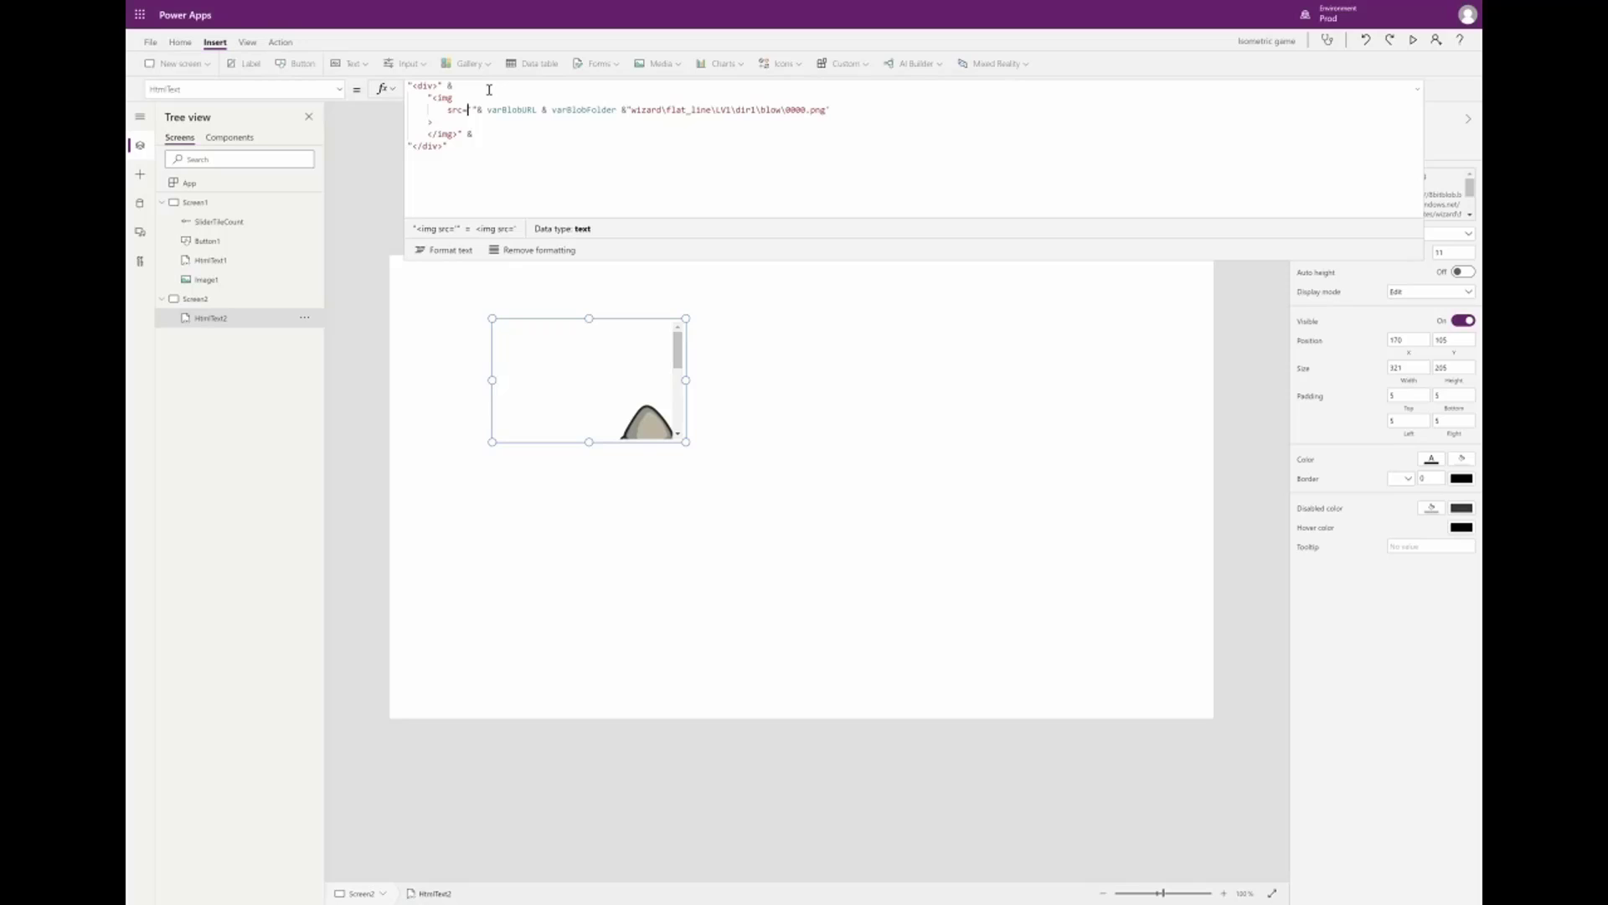
drag(685, 442, 814, 605)
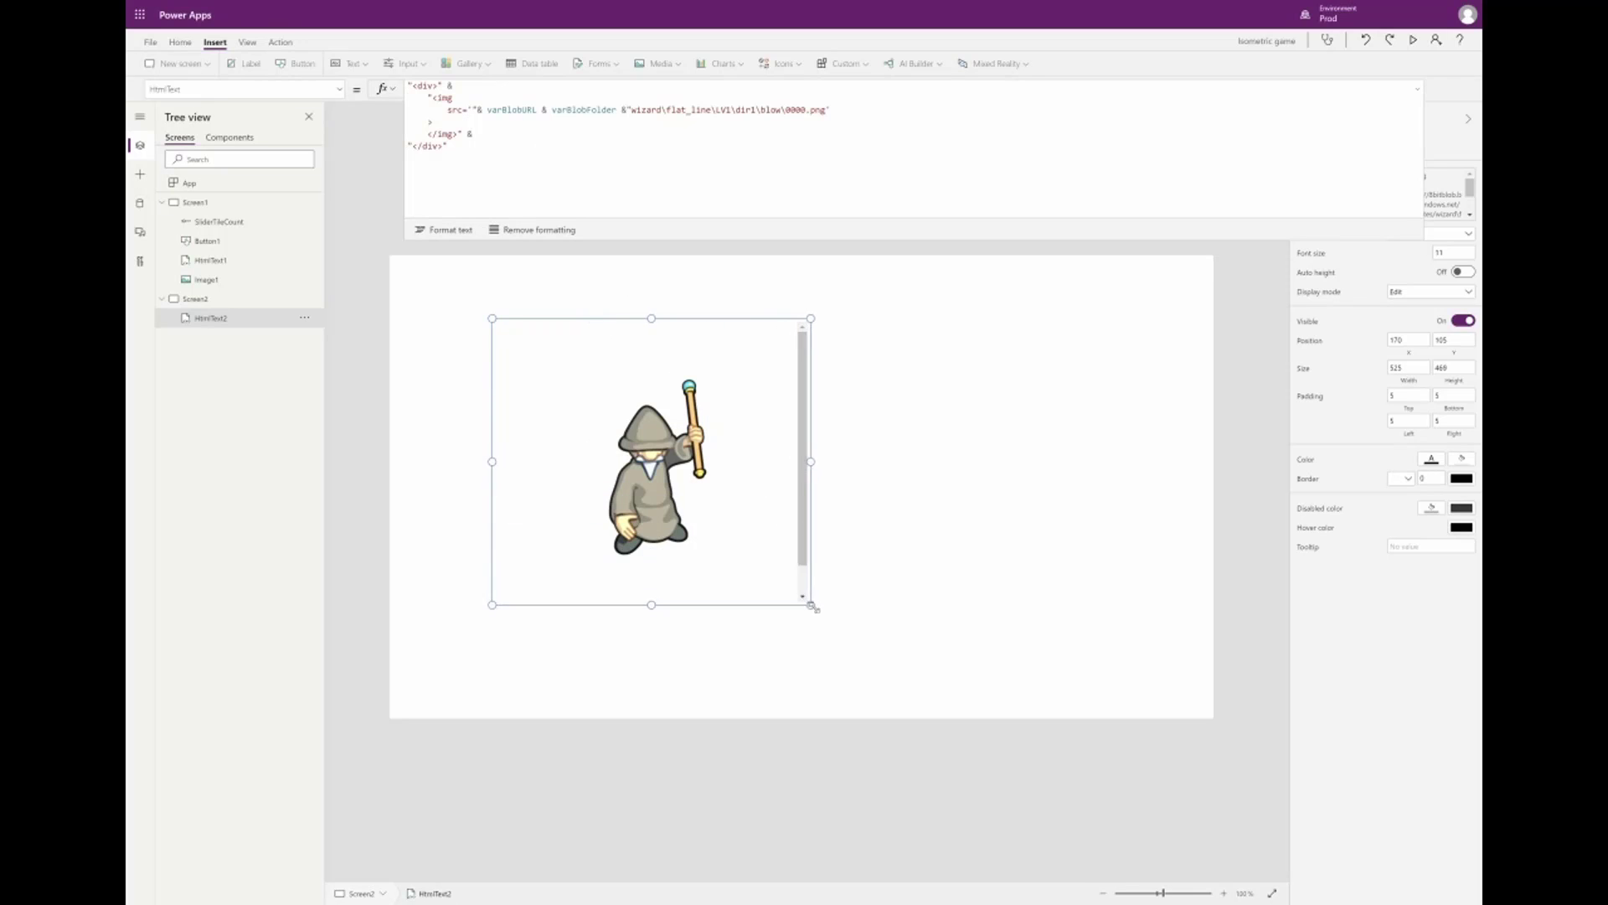